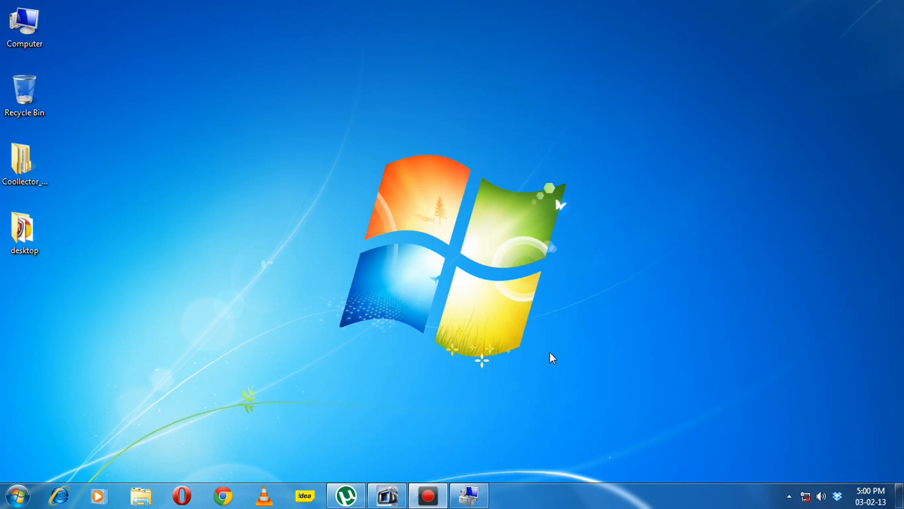
pyautogui.moveTo(549, 356)
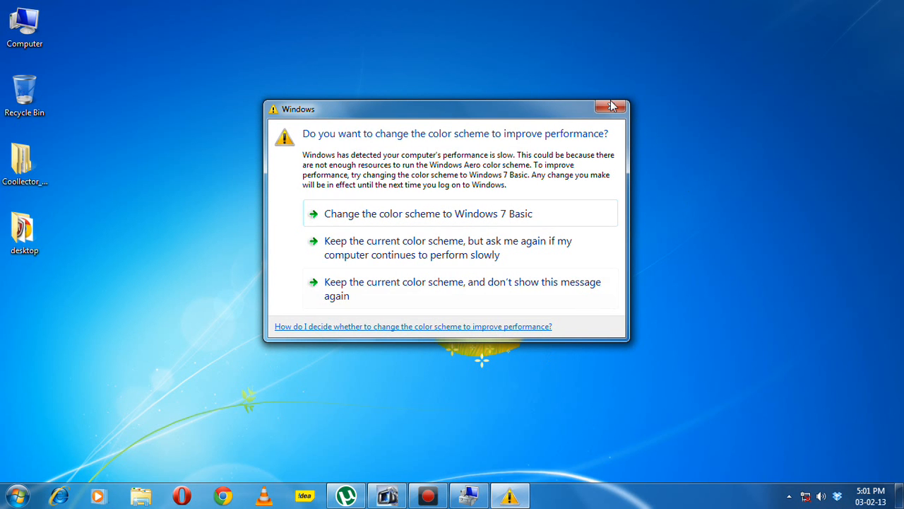
# Step: Navigate from Computer through Local Disk (C:) and Users into the sk profile folder
pyautogui.click(610, 105)
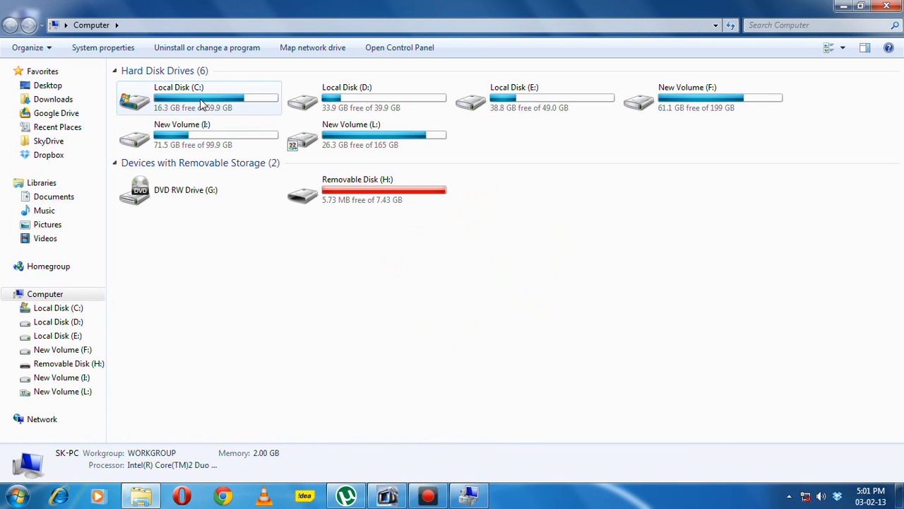
pyautogui.doubleClick(200, 97)
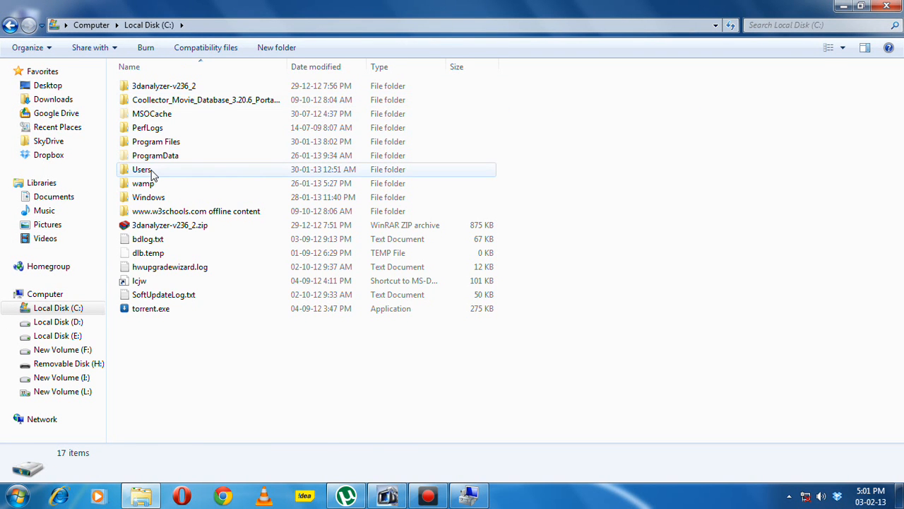
pyautogui.doubleClick(141, 170)
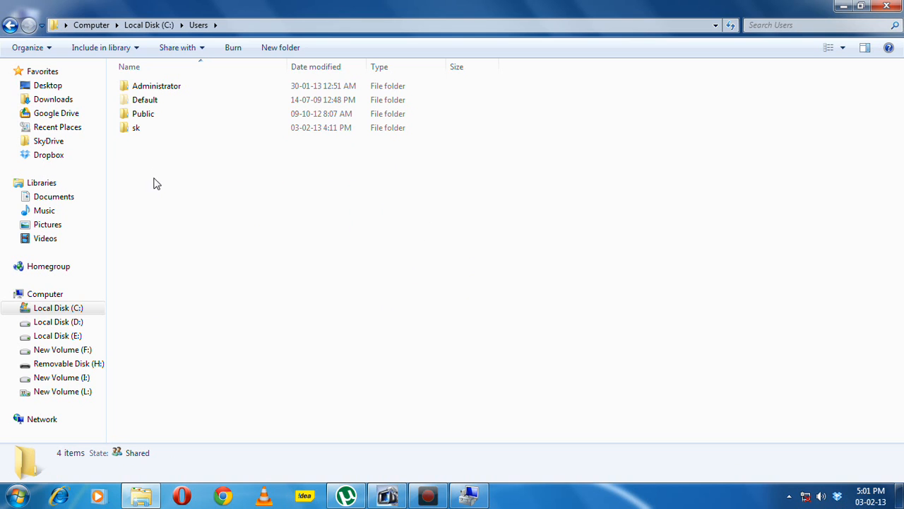
pyautogui.moveTo(154, 161)
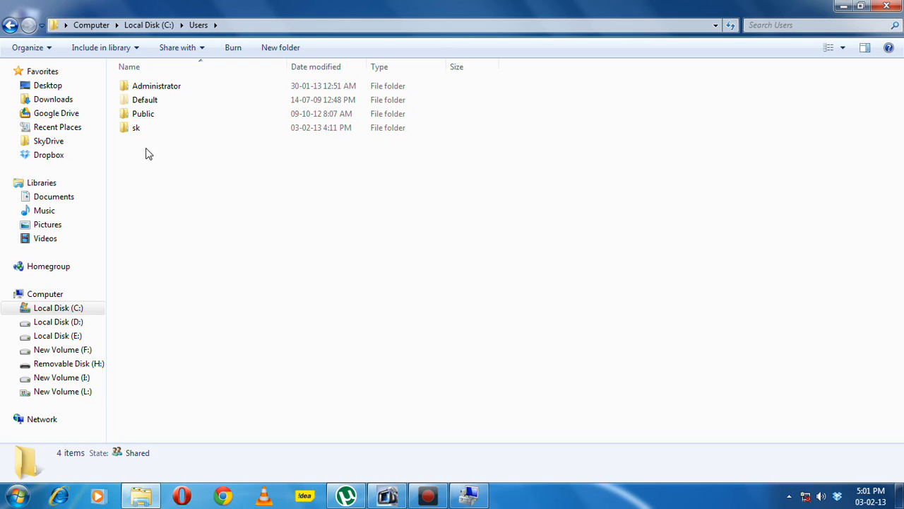
pyautogui.moveTo(136, 127)
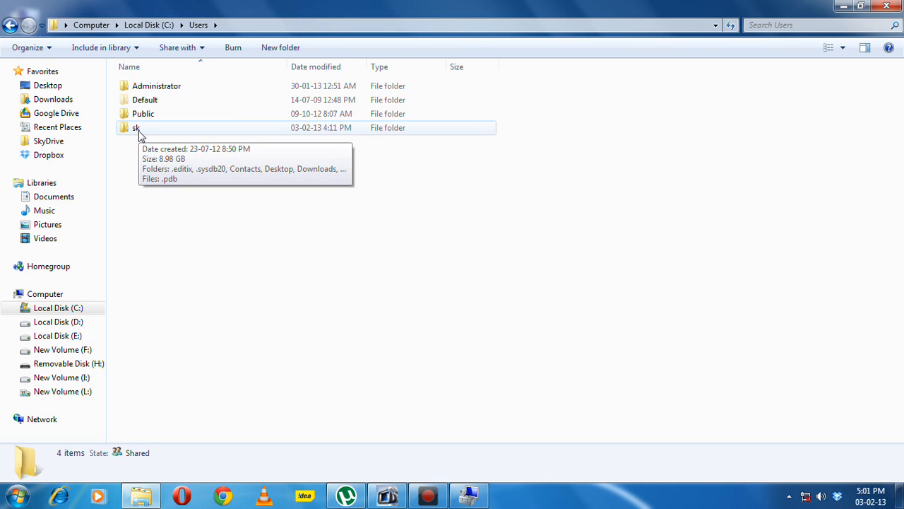
pyautogui.doubleClick(135, 127)
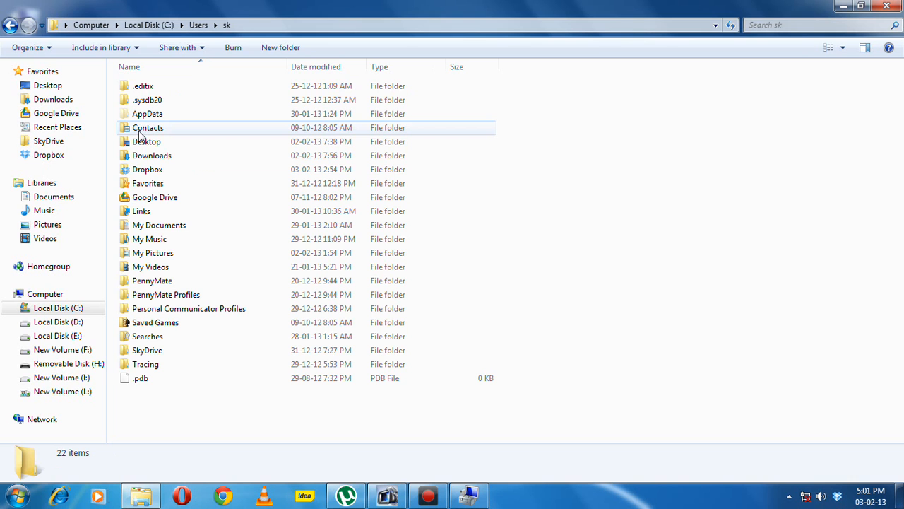
pyautogui.moveTo(147, 224)
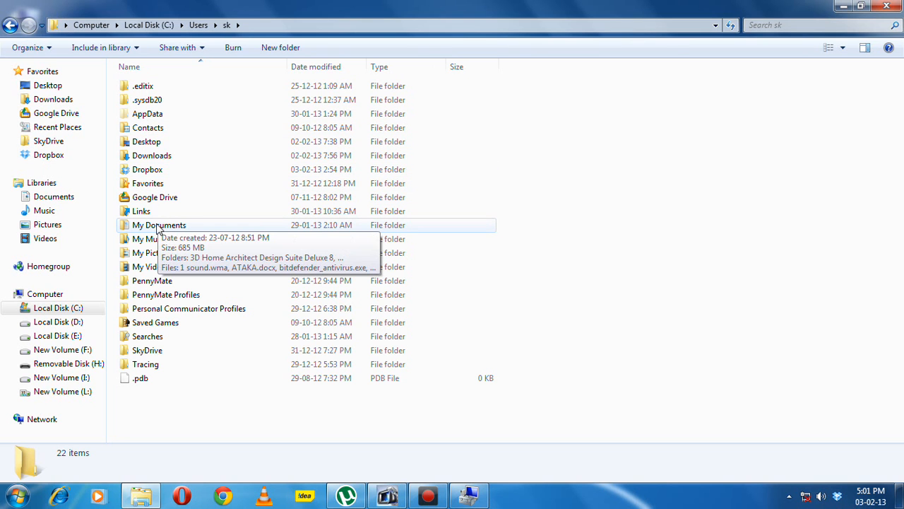
# Step: Show the Location page of My Documents' properties with its C:\Users\sk\Documents target
pyautogui.click(159, 225)
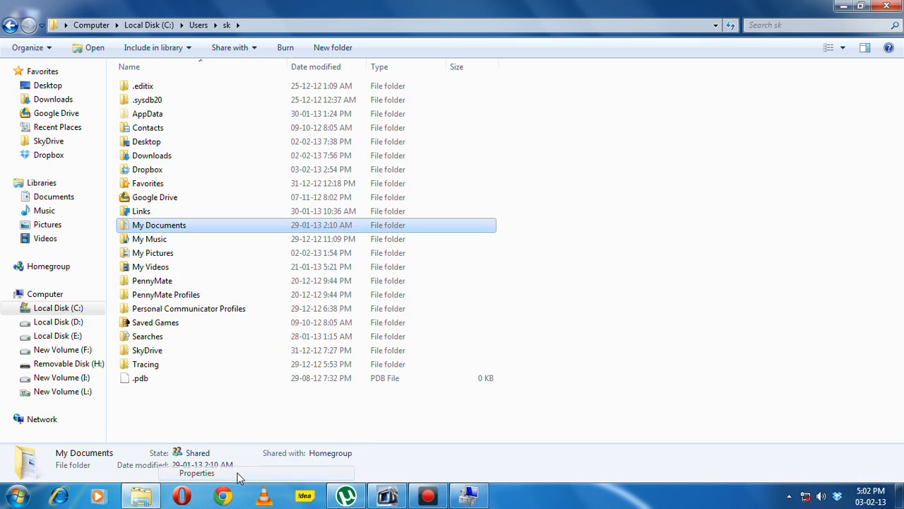
pyautogui.click(195, 472)
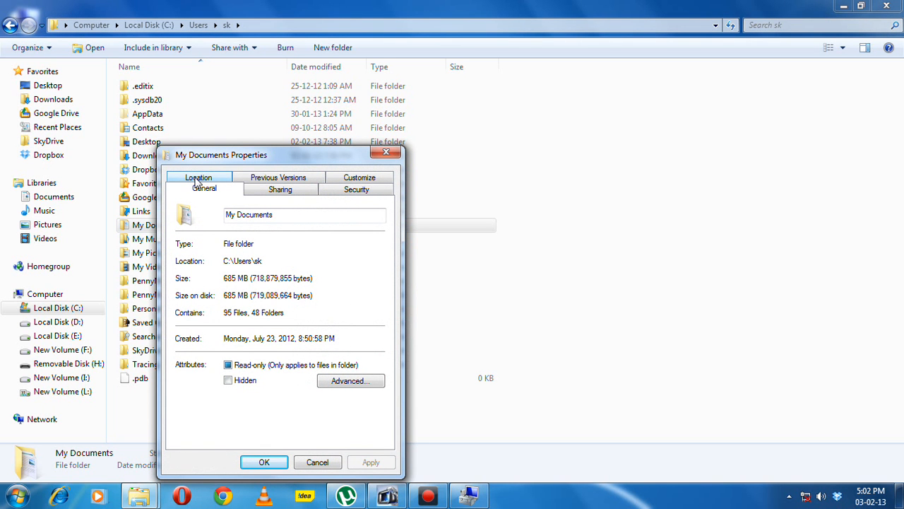
pyautogui.moveTo(280, 189)
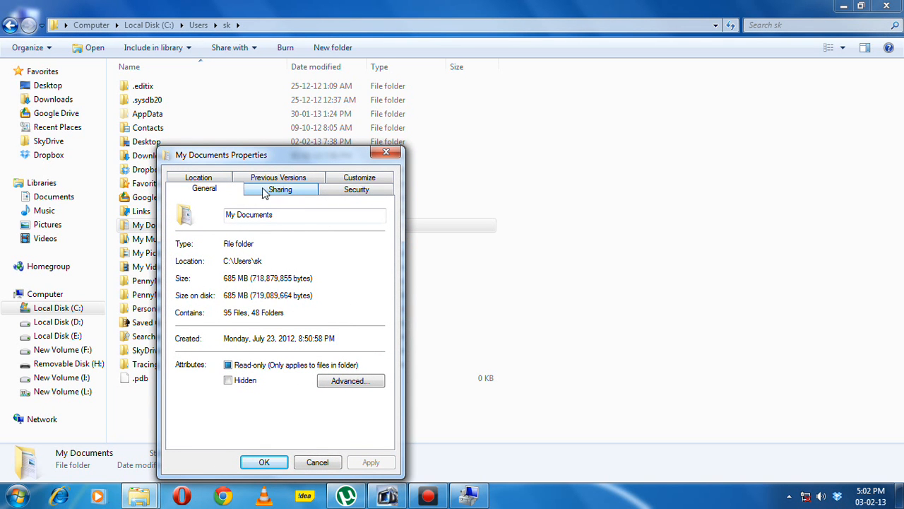
pyautogui.click(198, 178)
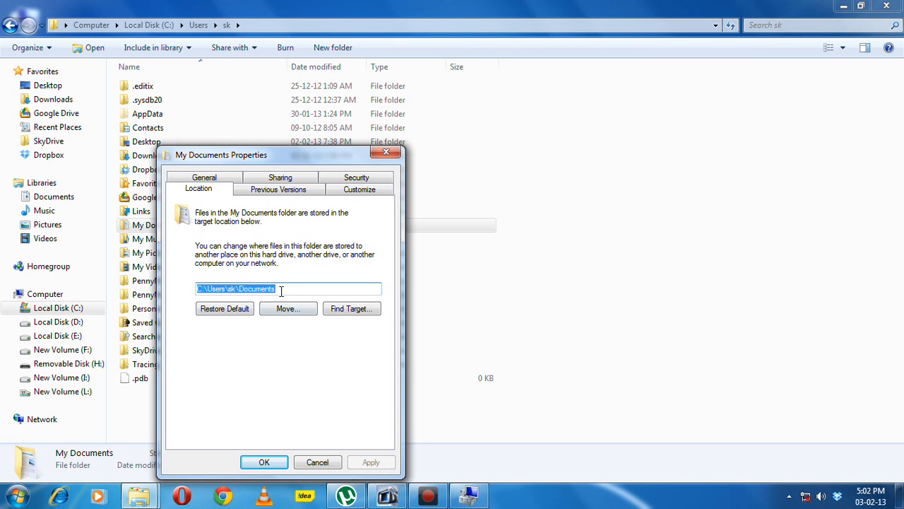
pyautogui.moveTo(288, 314)
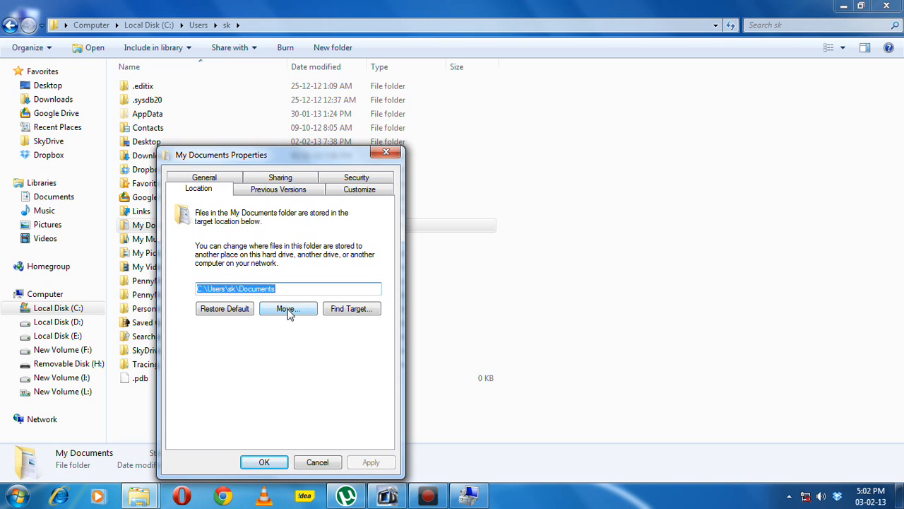
# Step: Choose New Volume (I:) as the destination so the location field reads I:\
pyautogui.click(289, 308)
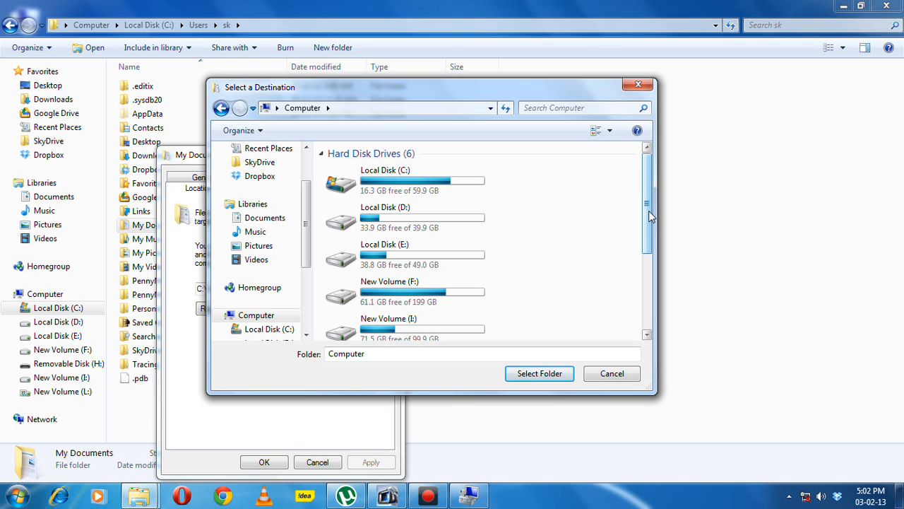
pyautogui.scroll(-3)
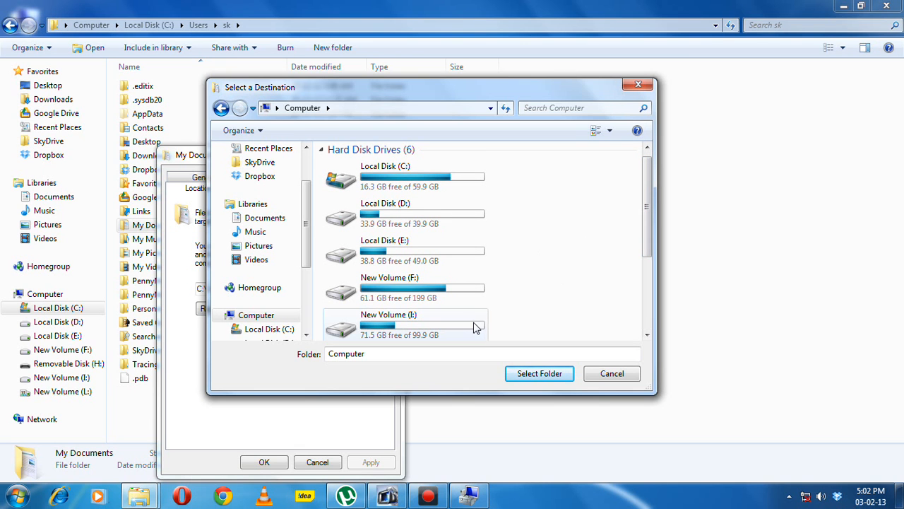
pyautogui.moveTo(452, 328)
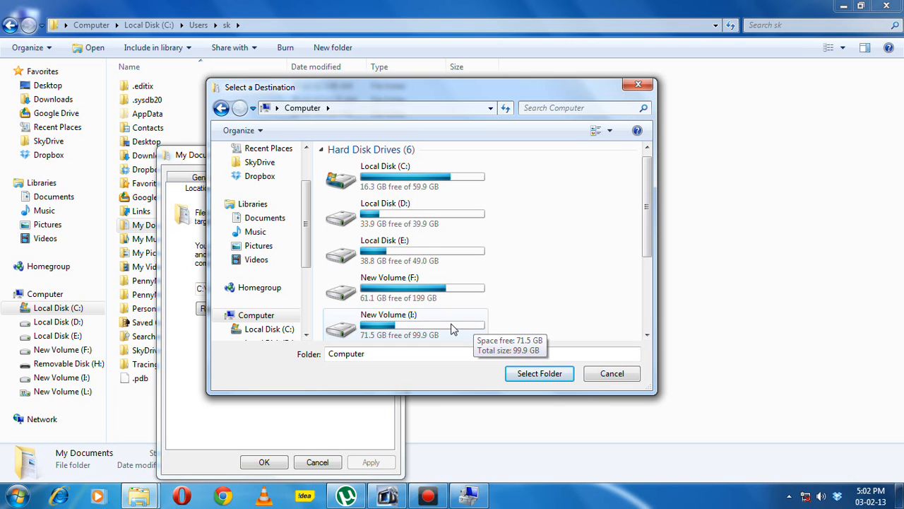
pyautogui.moveTo(480, 325)
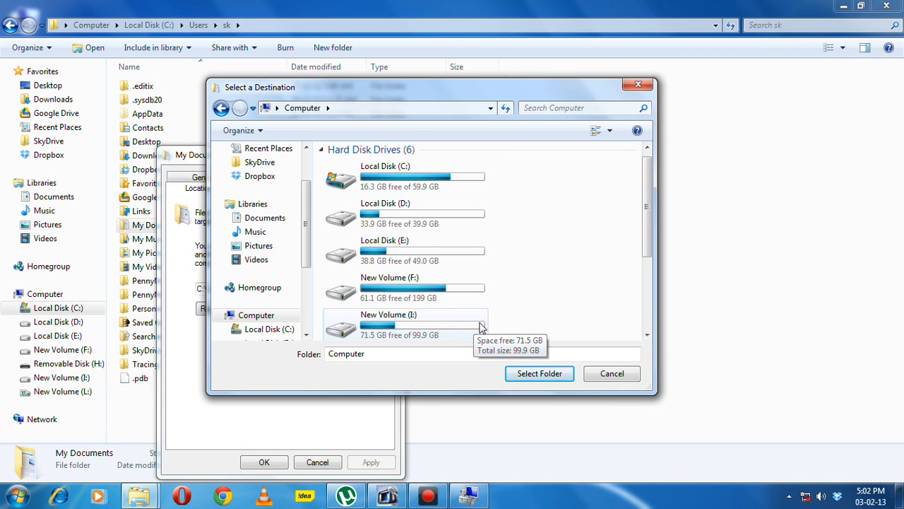
pyautogui.click(403, 322)
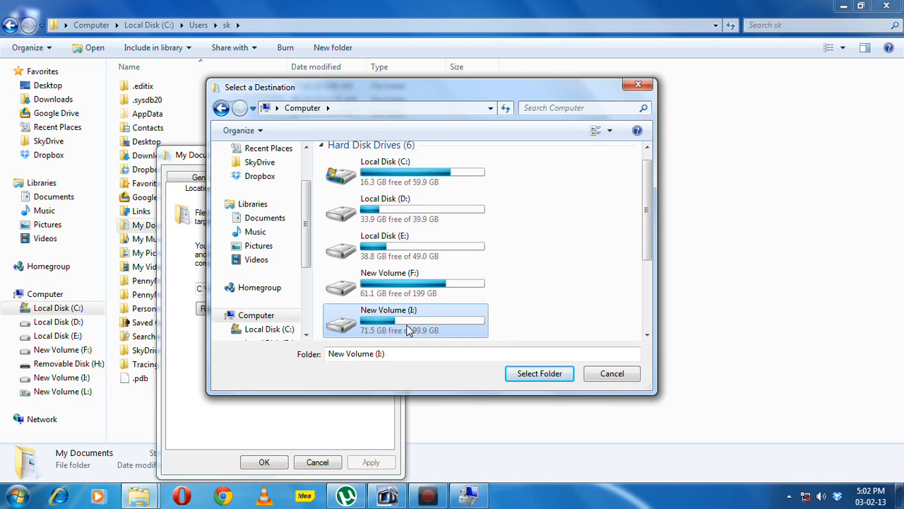
pyautogui.click(540, 373)
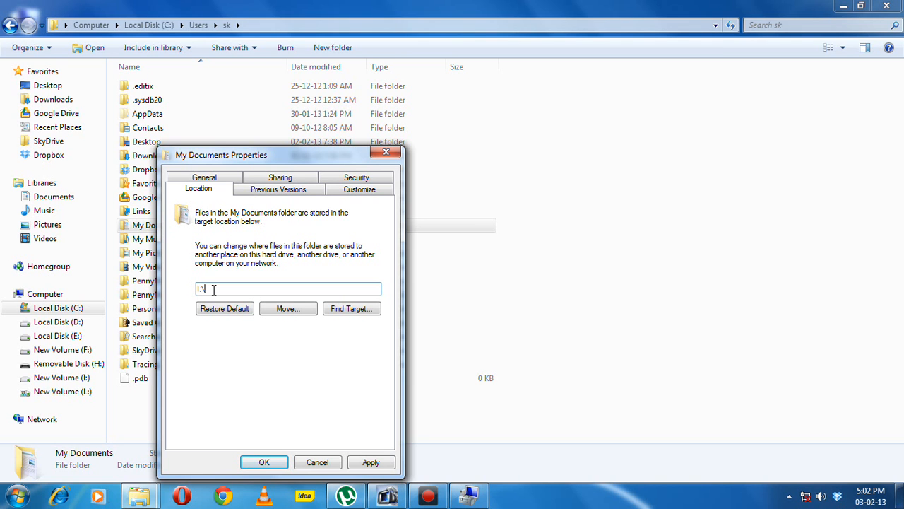
# Step: Change the target path to I:\documents and apply it
pyautogui.write('I:\\documents')
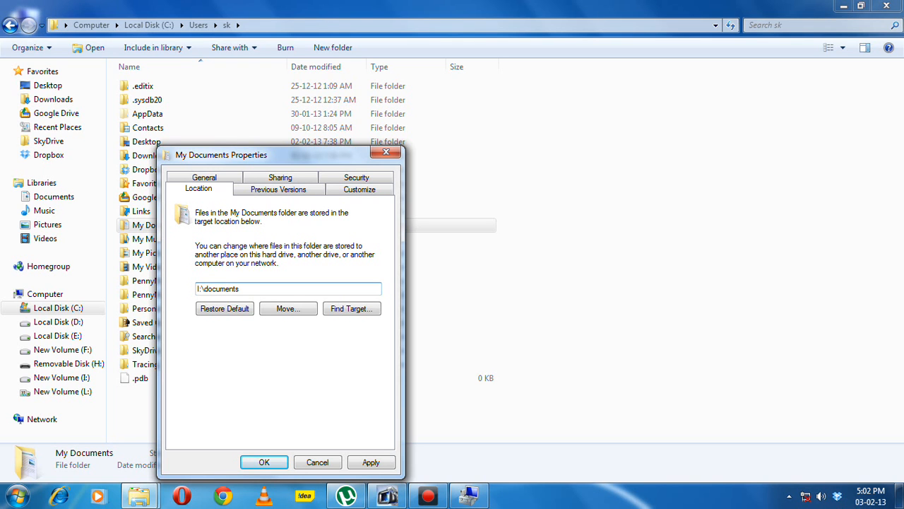
pyautogui.moveTo(189, 292)
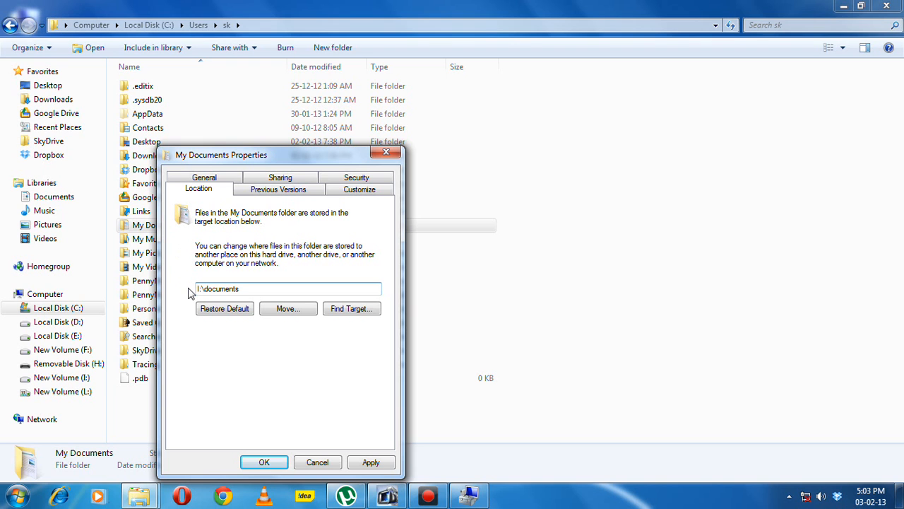
pyautogui.moveTo(292, 322)
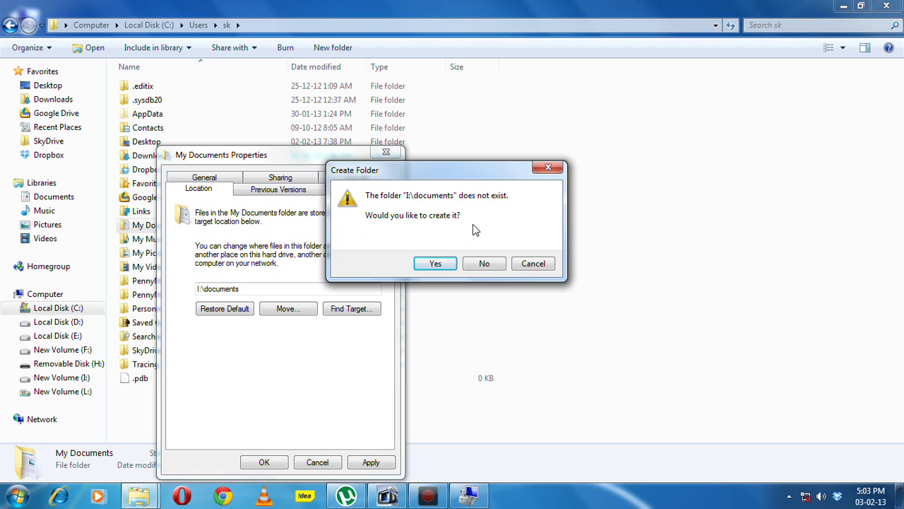
# Step: Create the documents folder on I:, decline moving the old files, and confirm the new location
pyautogui.click(435, 264)
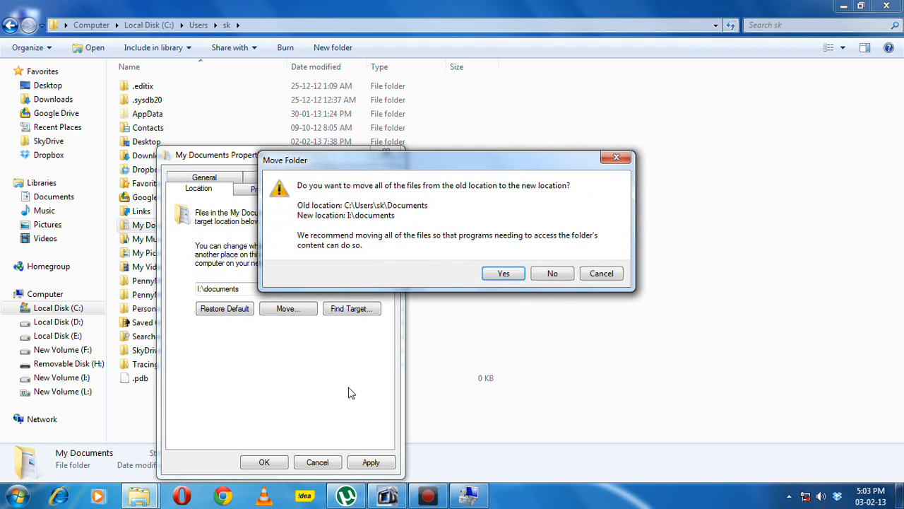
pyautogui.moveTo(355, 198)
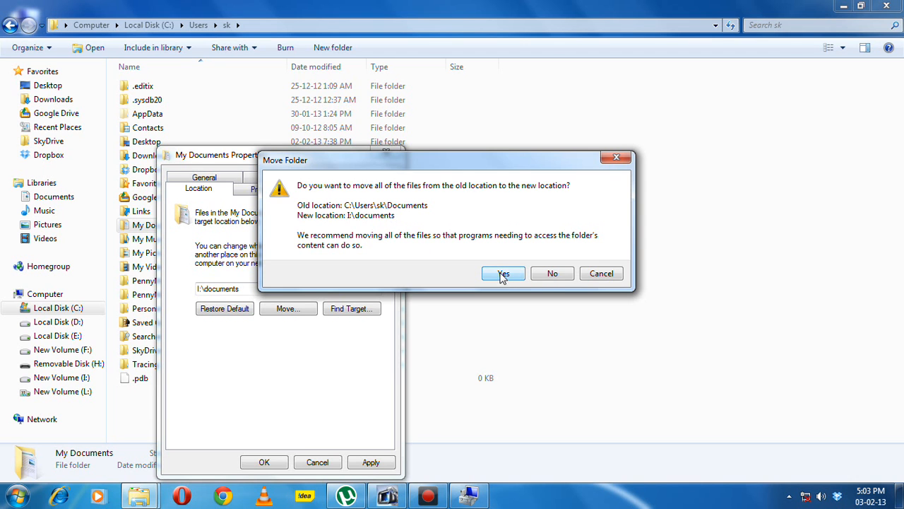
pyautogui.moveTo(554, 279)
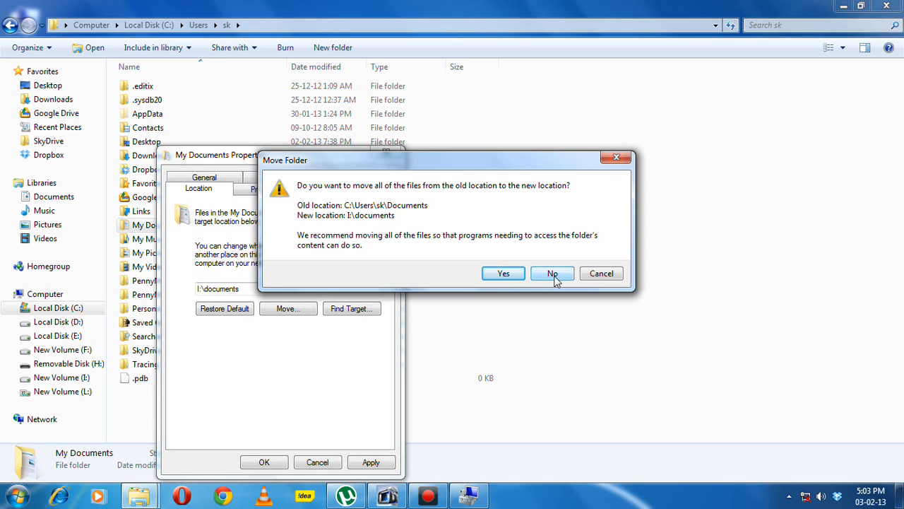
pyautogui.click(551, 274)
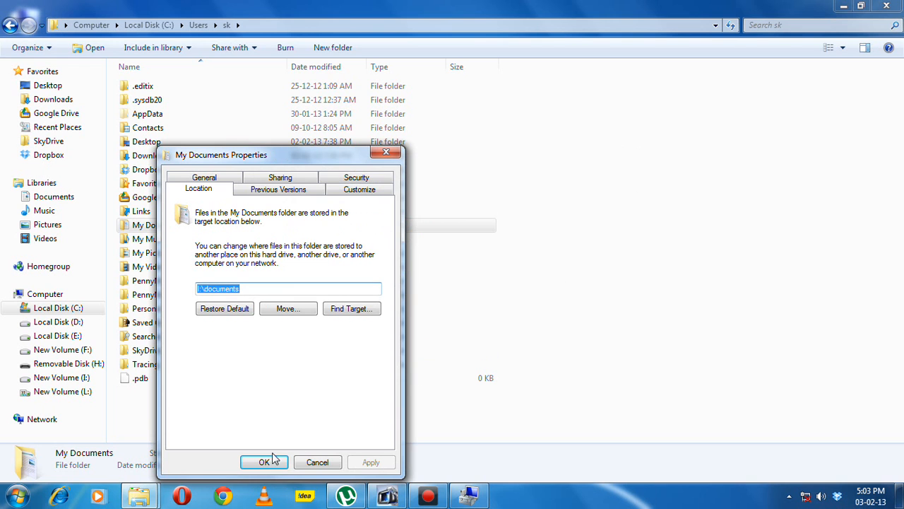
pyautogui.click(266, 461)
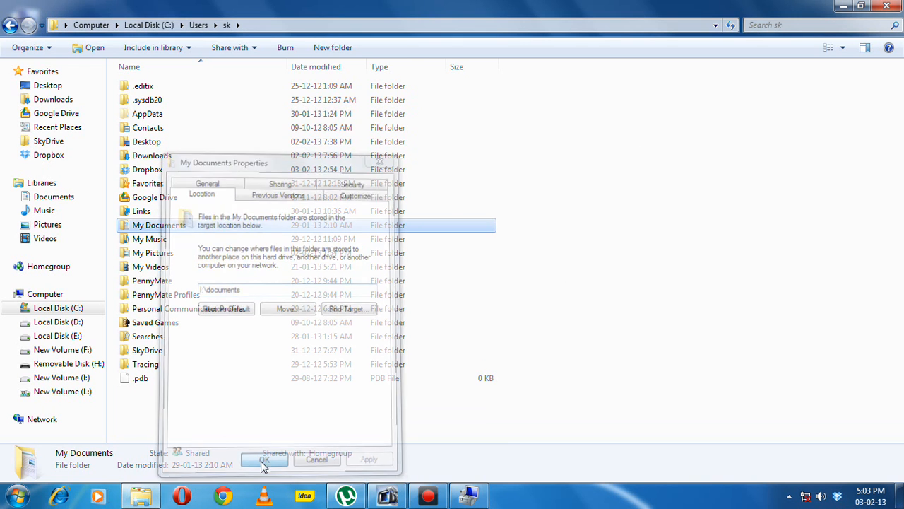
pyautogui.click(264, 461)
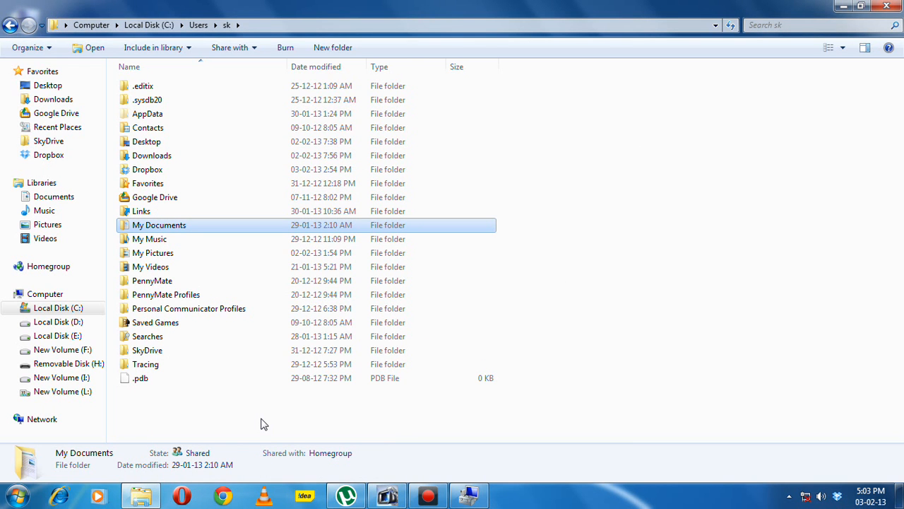